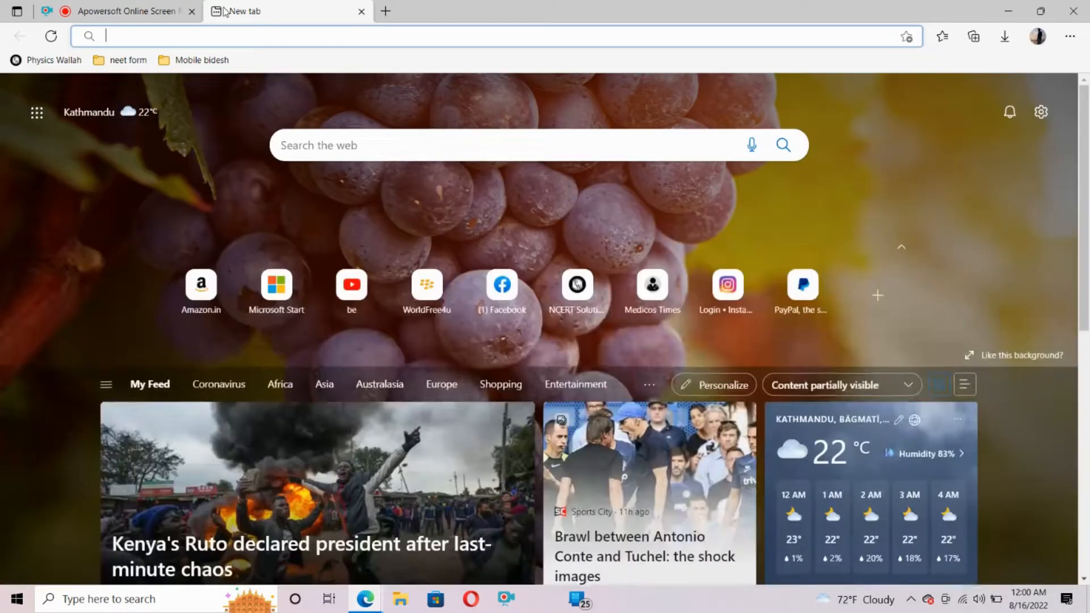
# - Enter 'medicostimes' in the address bar and go to medicostimes.com
pyautogui.click(241, 37)
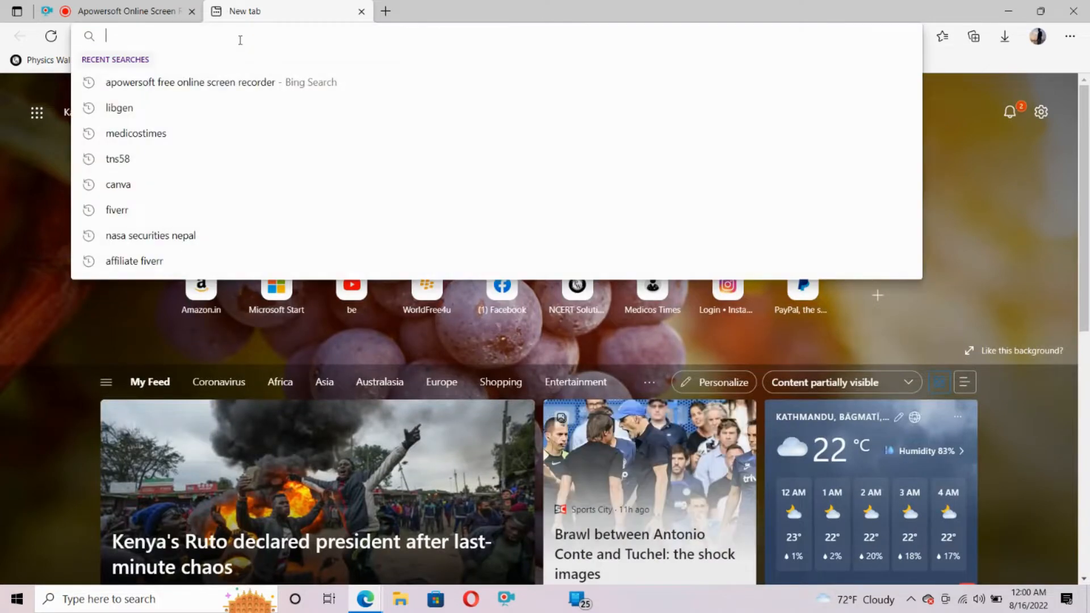
pyautogui.write('MEdic')
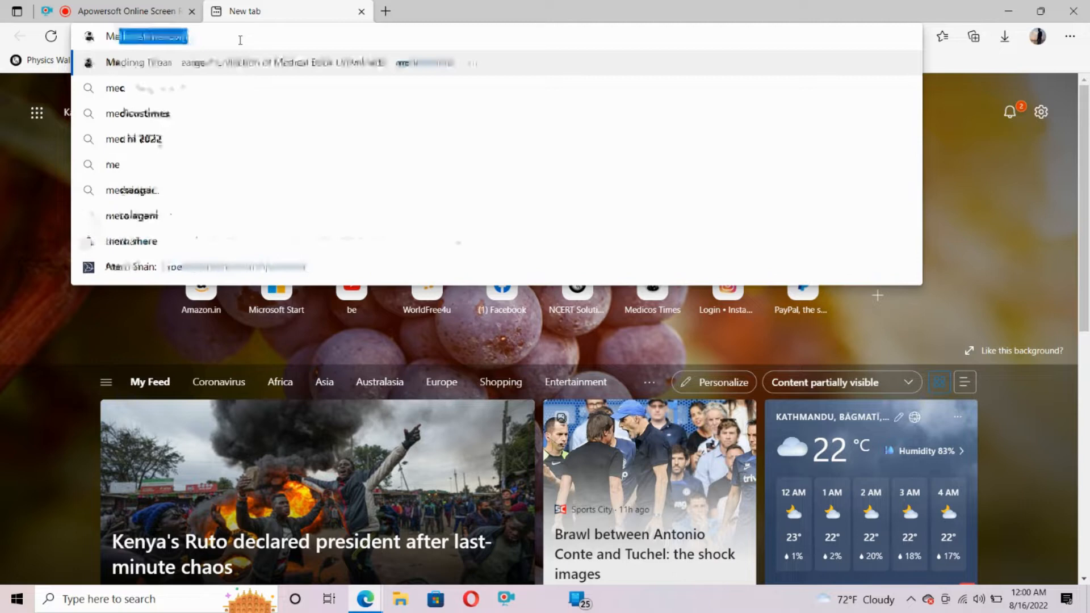
pyautogui.write('Meddicos')
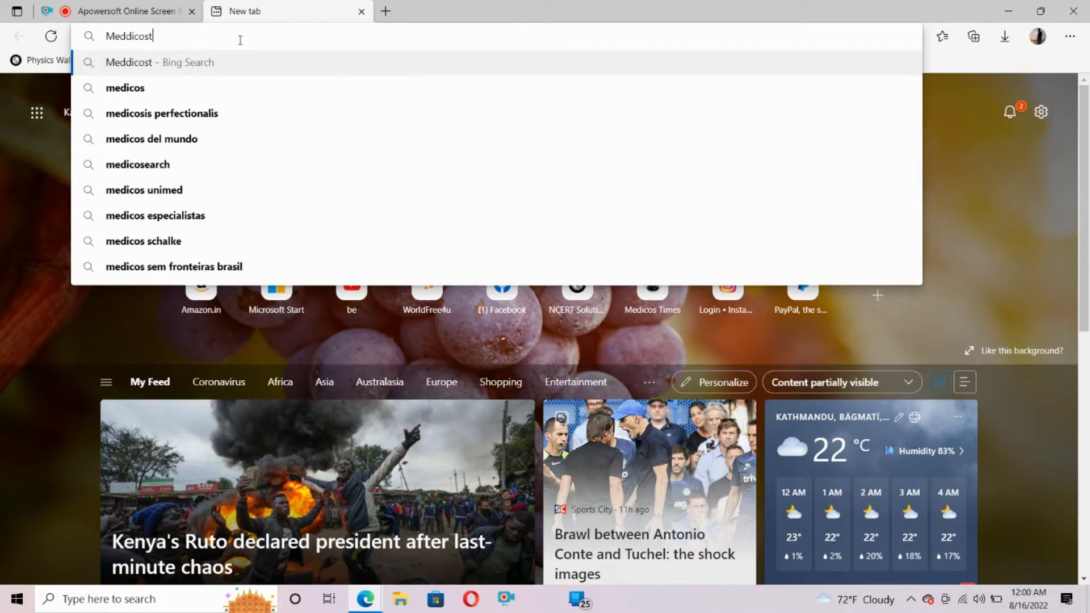
pyautogui.write('times.com')
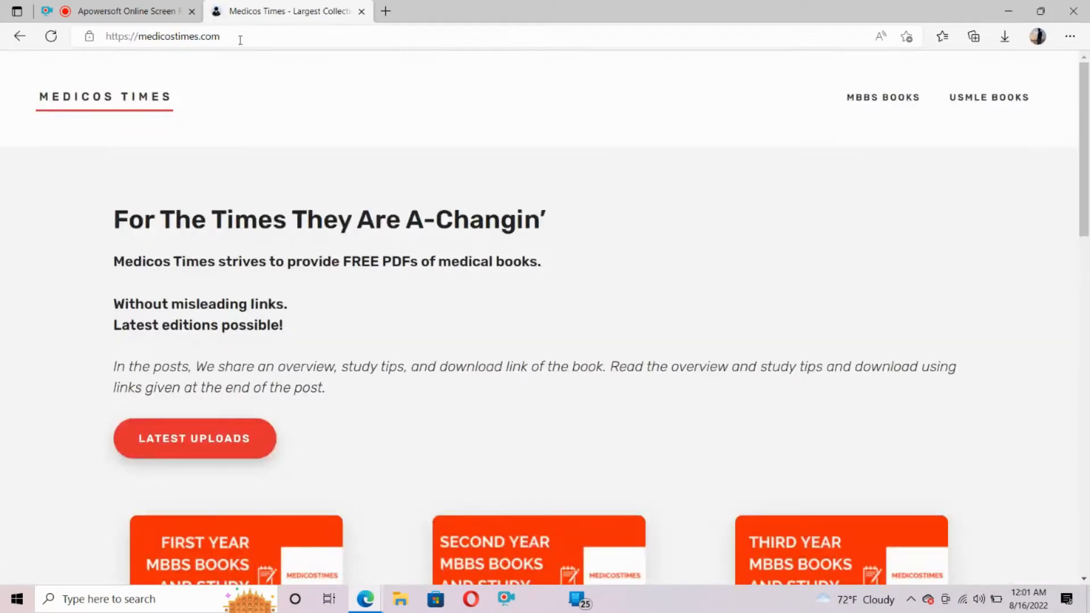
pyautogui.scroll(-3)
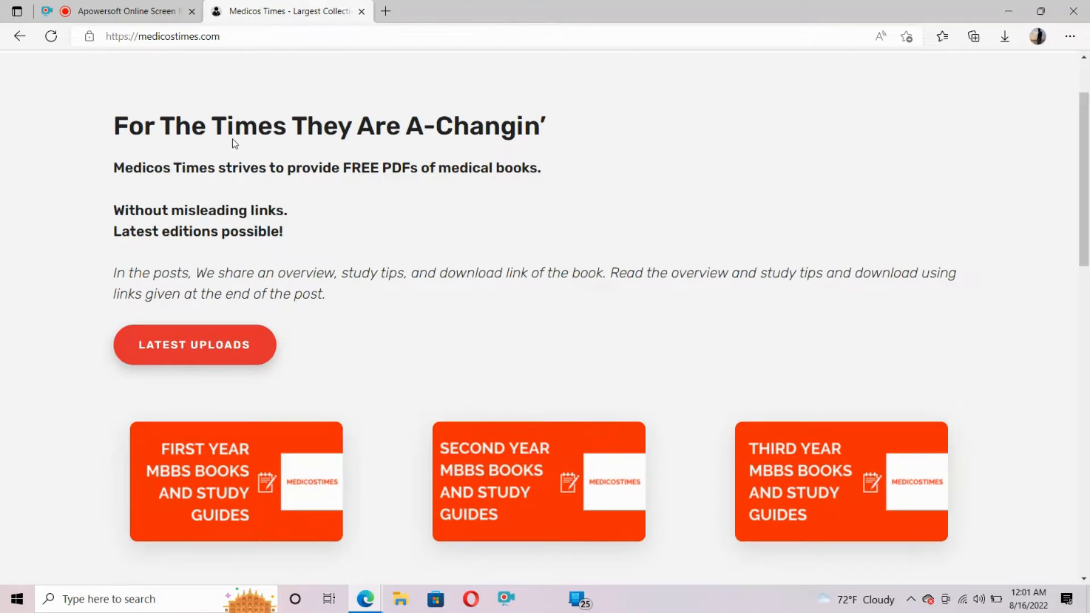
pyautogui.scroll(-3)
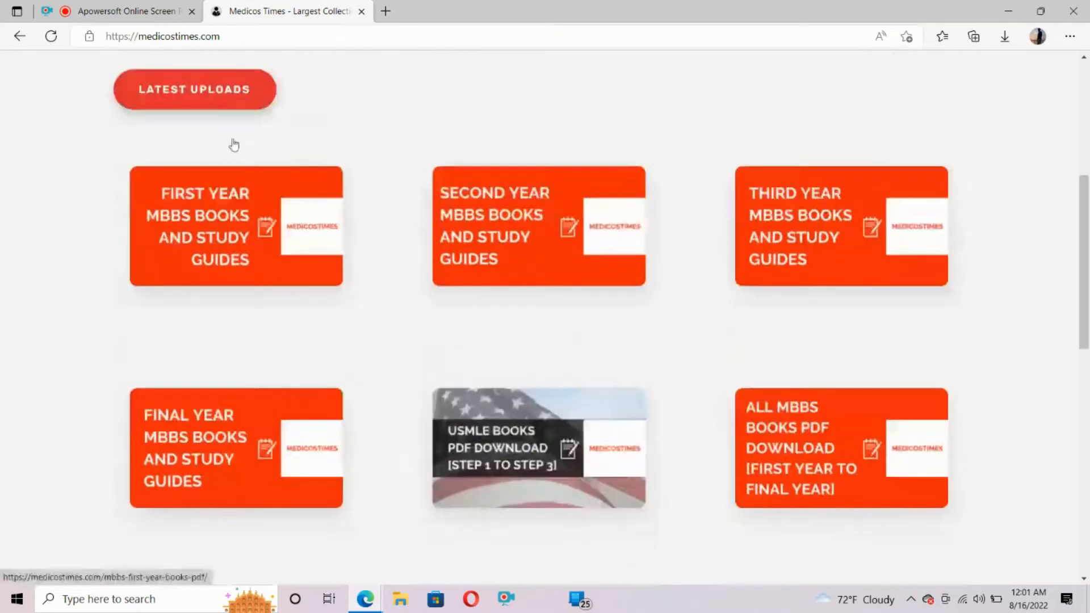
pyautogui.scroll(3)
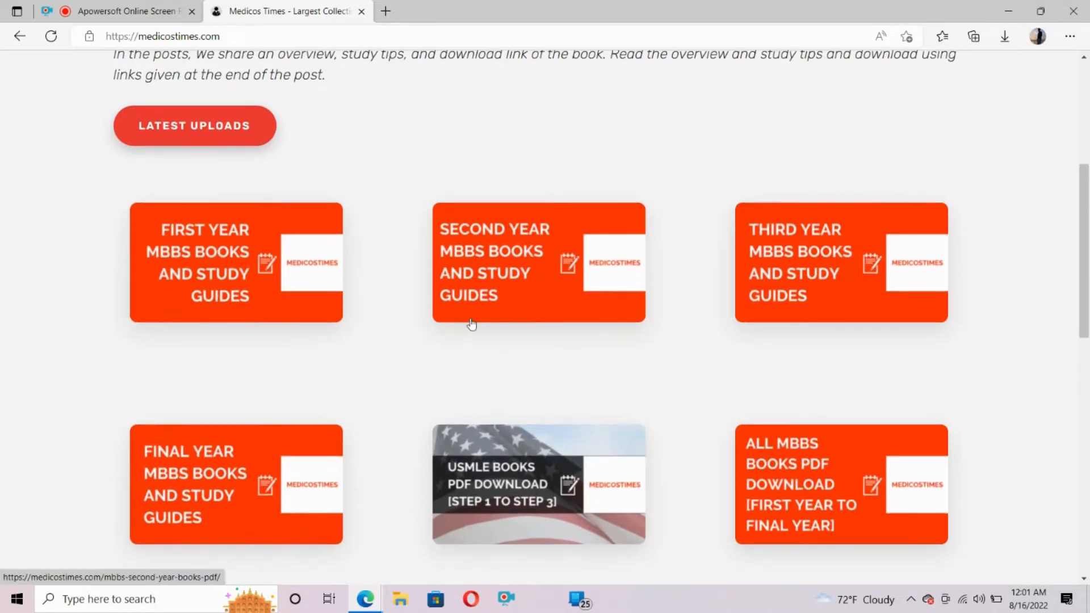
pyautogui.scroll(-3)
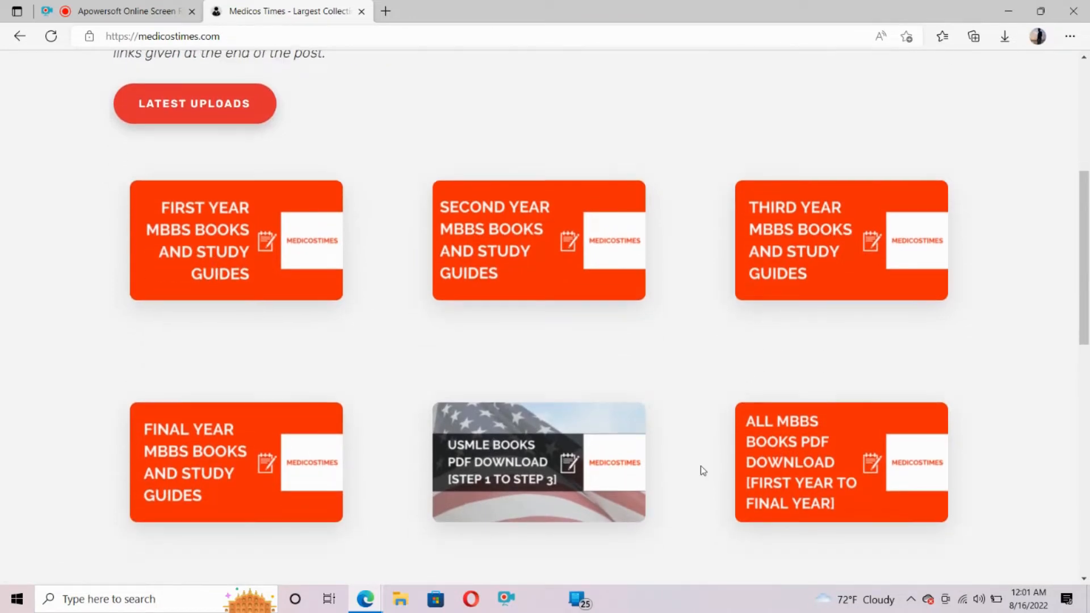
pyautogui.scroll(-3)
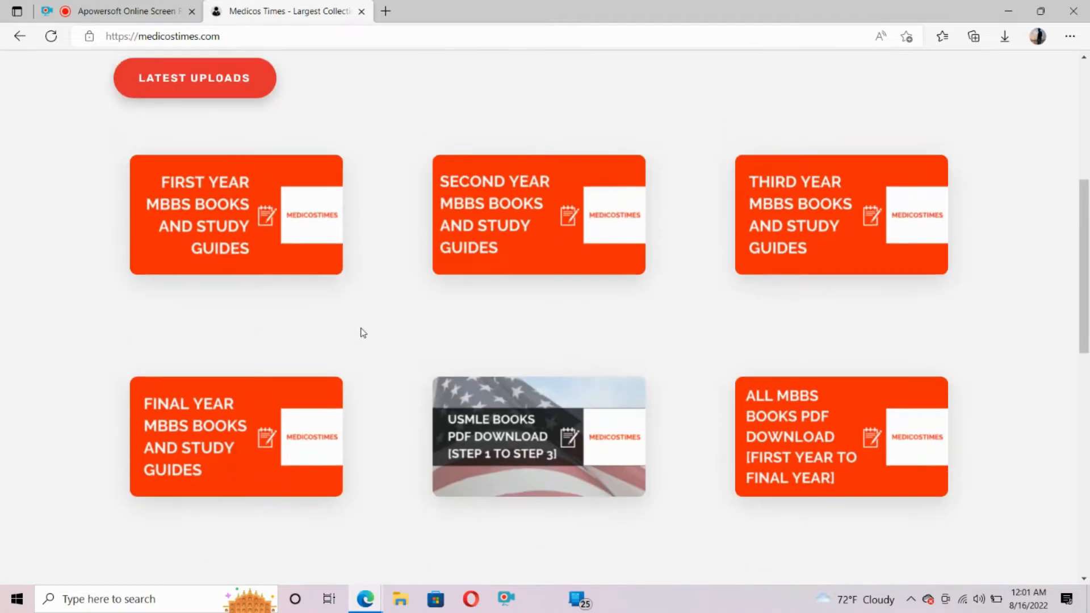
pyautogui.scroll(-3)
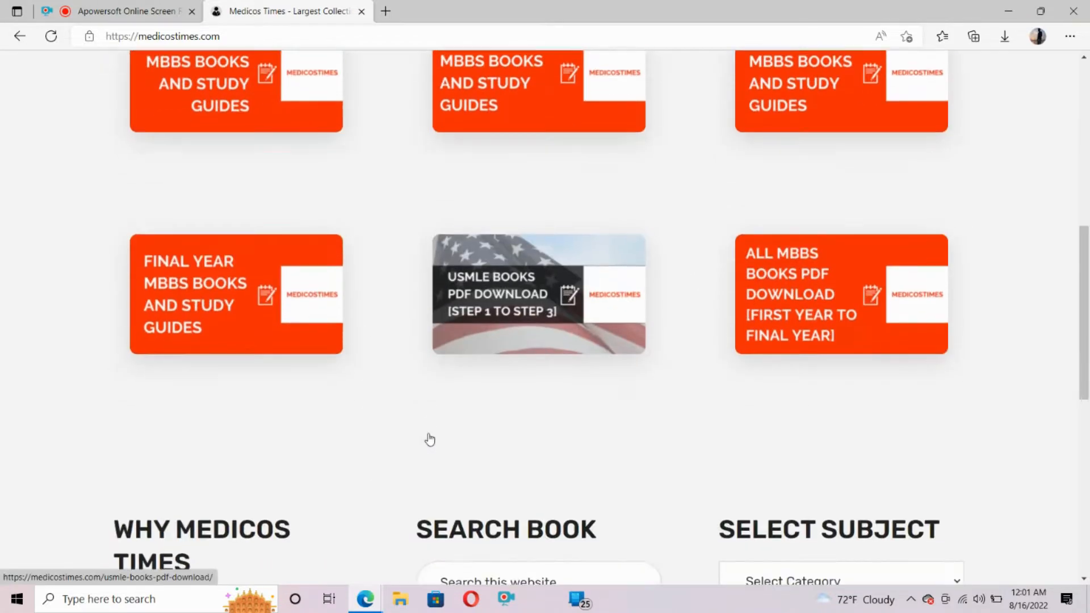
pyautogui.scroll(3)
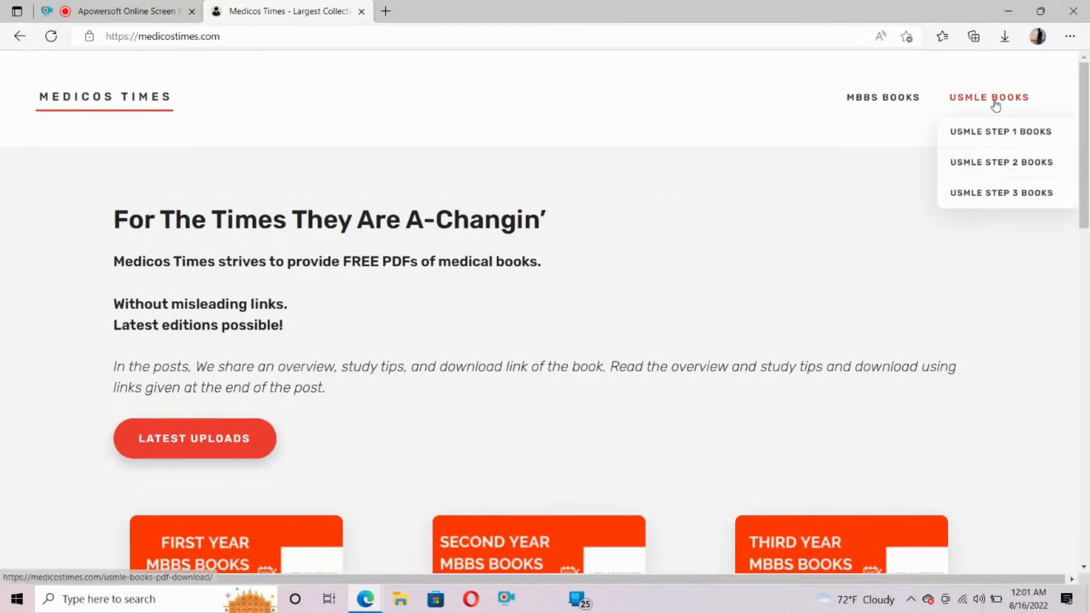
# - Browse the USMLE Books section of Medicos Times
pyautogui.click(990, 98)
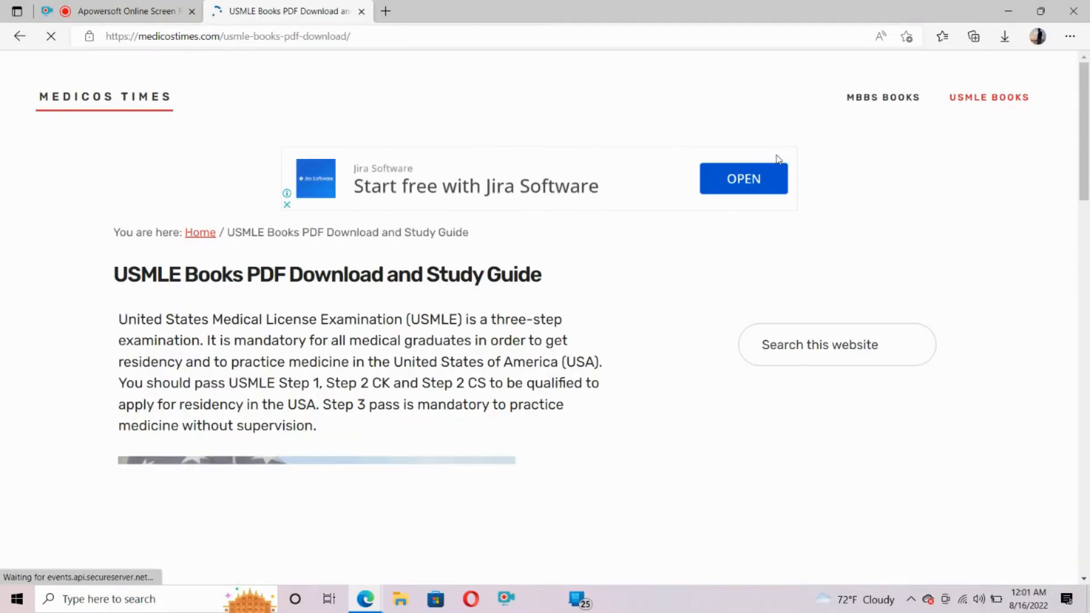
pyautogui.scroll(-3)
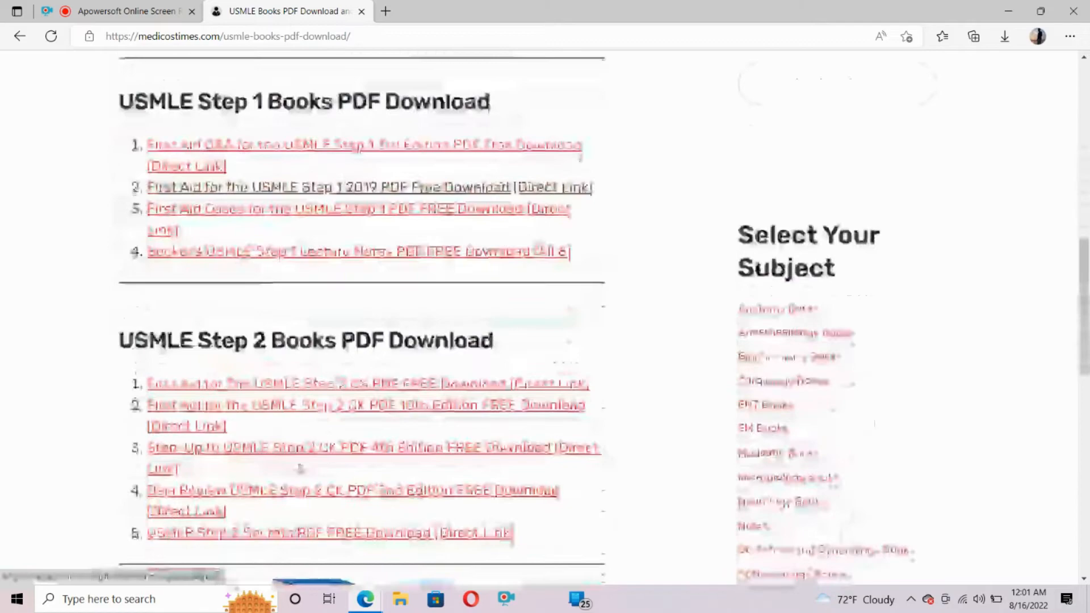
pyautogui.scroll(-3)
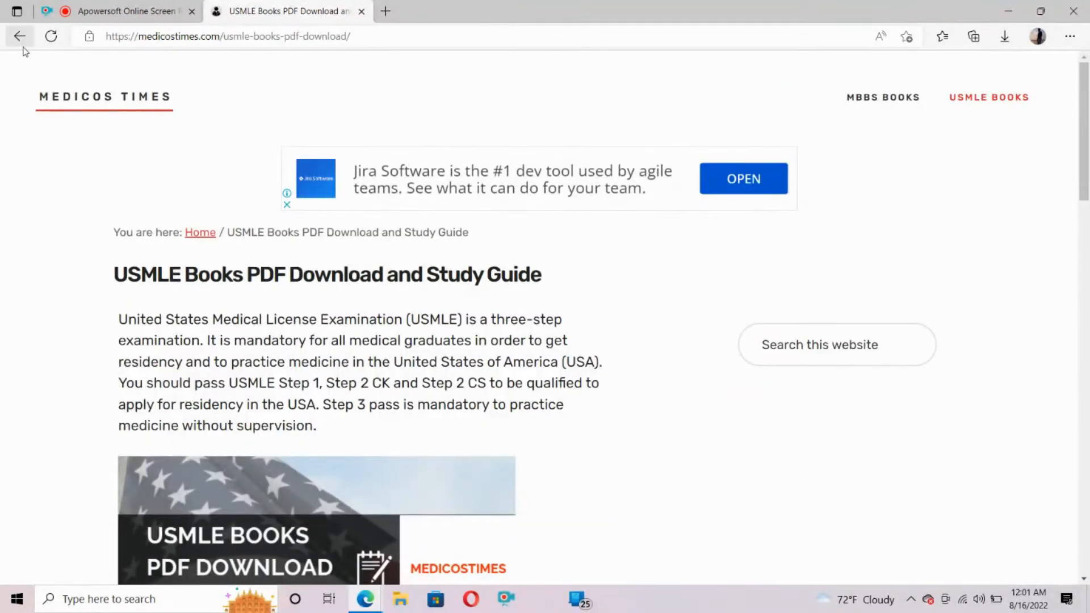
# - Return home and go to the First Year MBBS Books page's Anatomy list
pyautogui.click(200, 232)
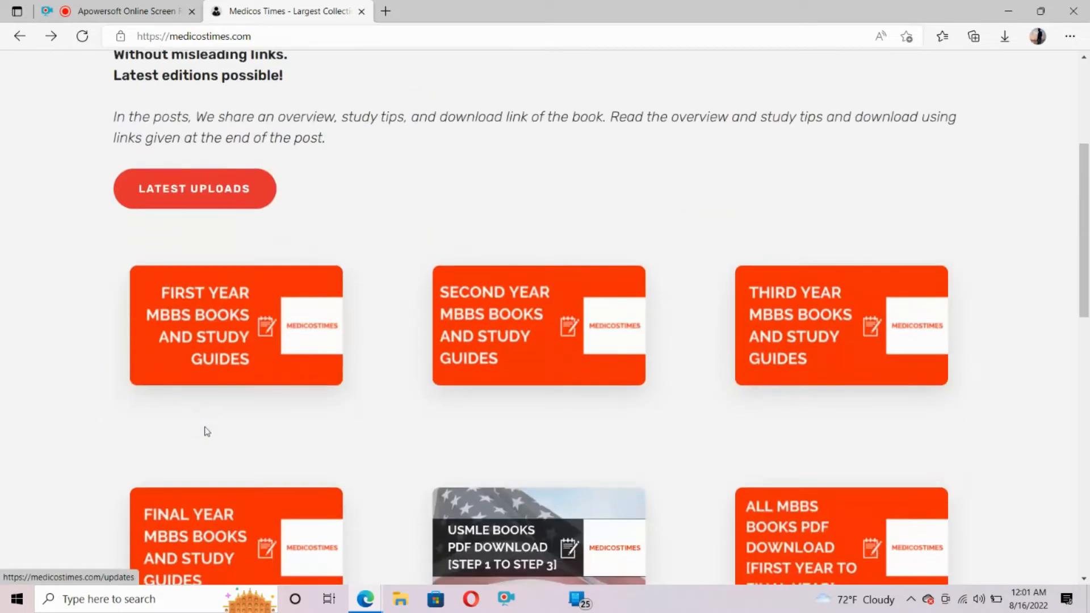
pyautogui.click(234, 327)
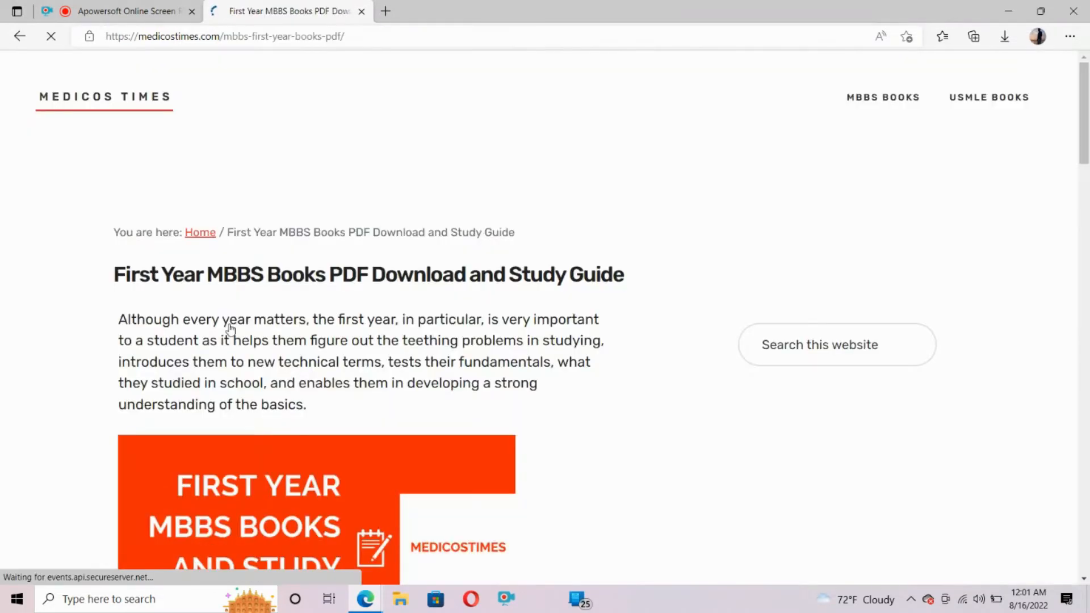
pyautogui.scroll(-3)
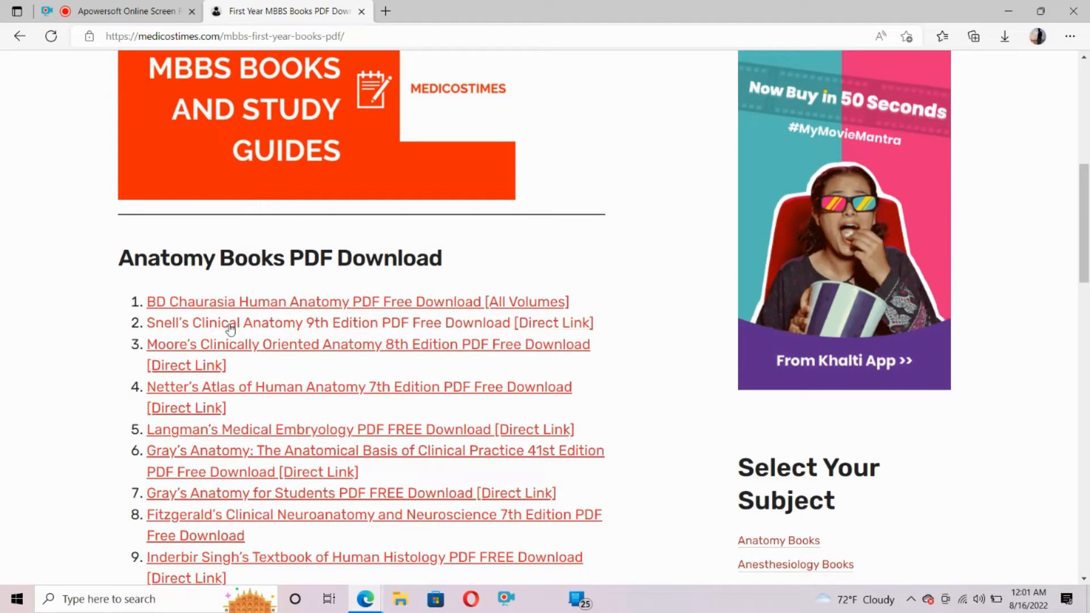
# - Go to the Snell's Clinical Anatomy 9th Edition post and start its PDF download
pyautogui.click(227, 322)
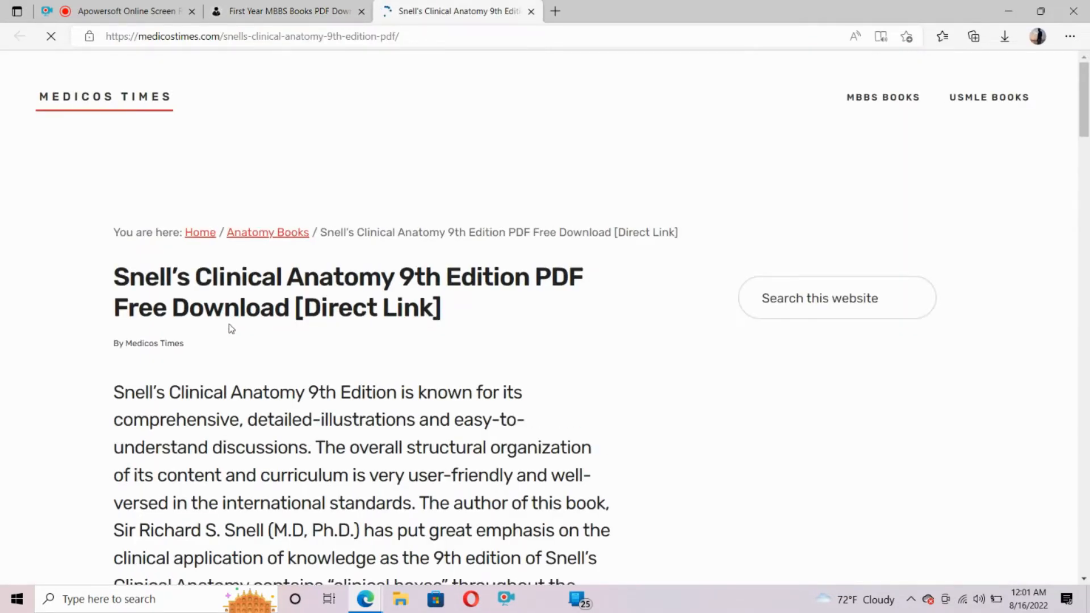
pyautogui.scroll(-3)
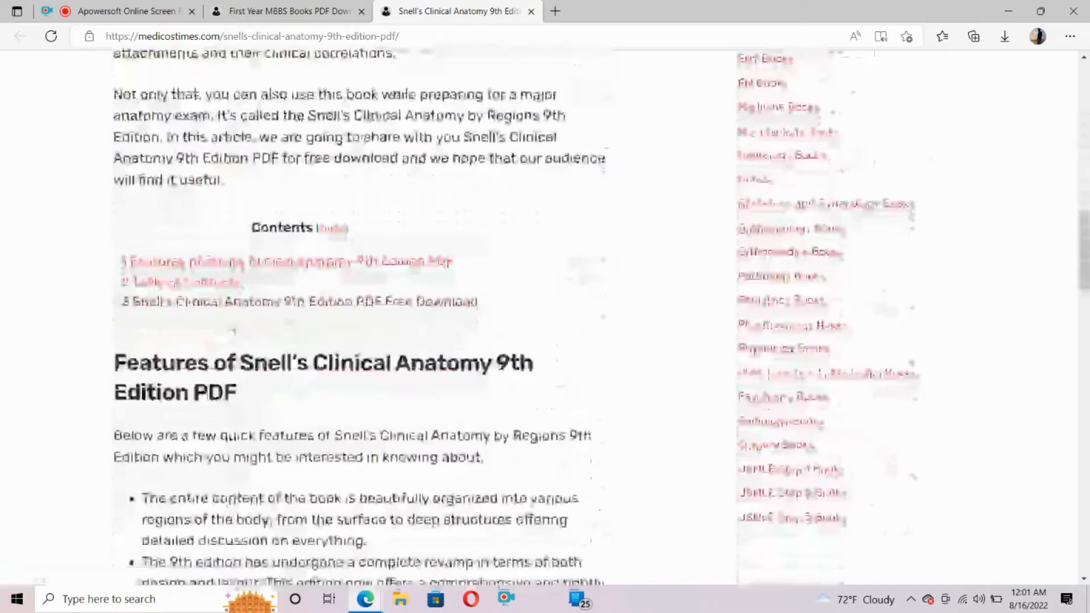
pyautogui.scroll(-3)
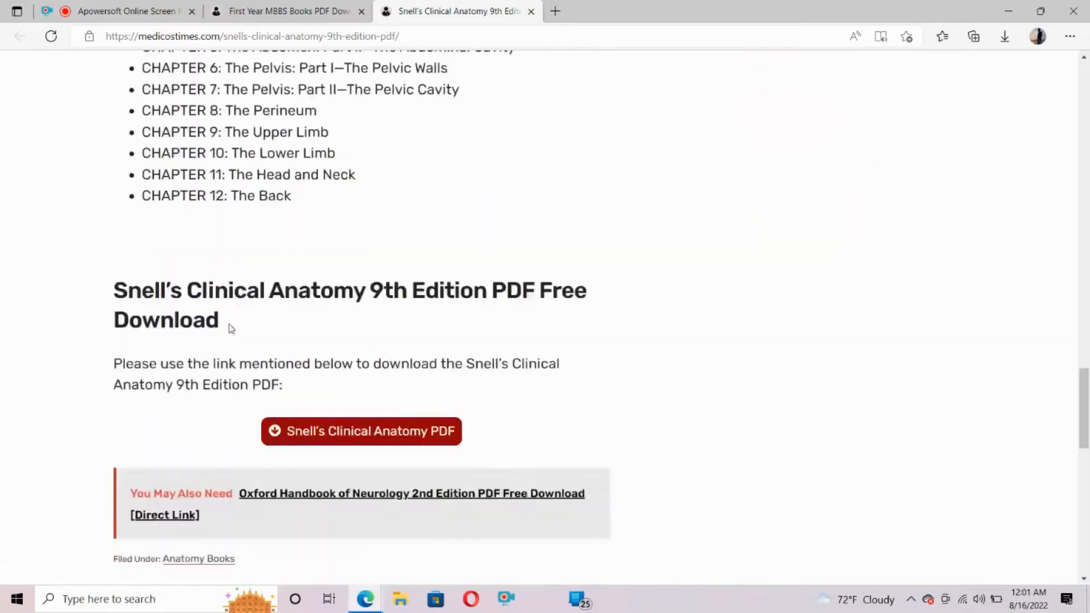
pyautogui.scroll(-3)
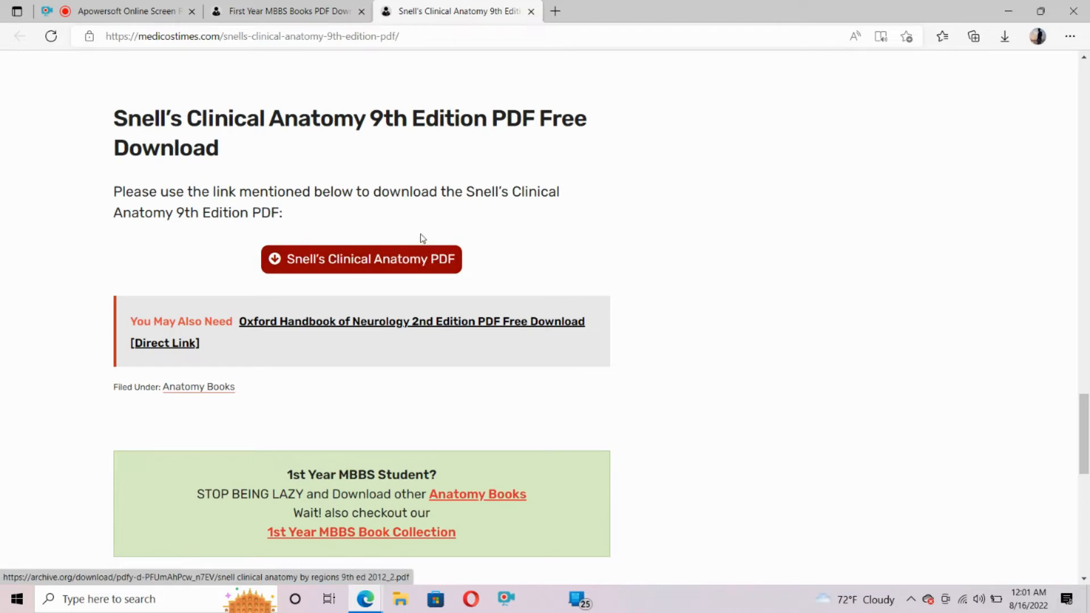
pyautogui.moveTo(236, 242)
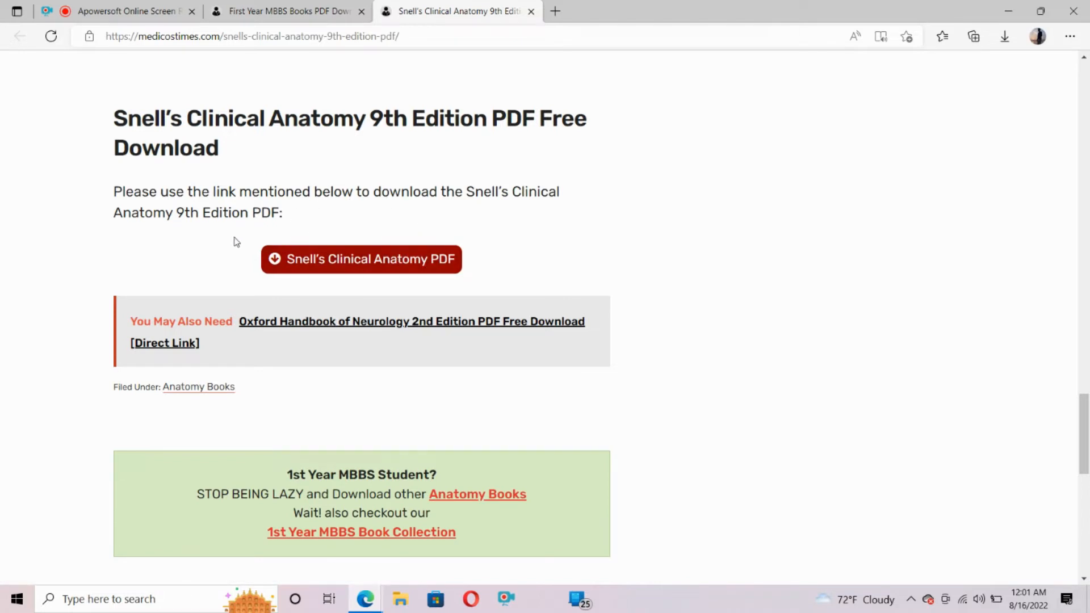
pyautogui.moveTo(410, 259)
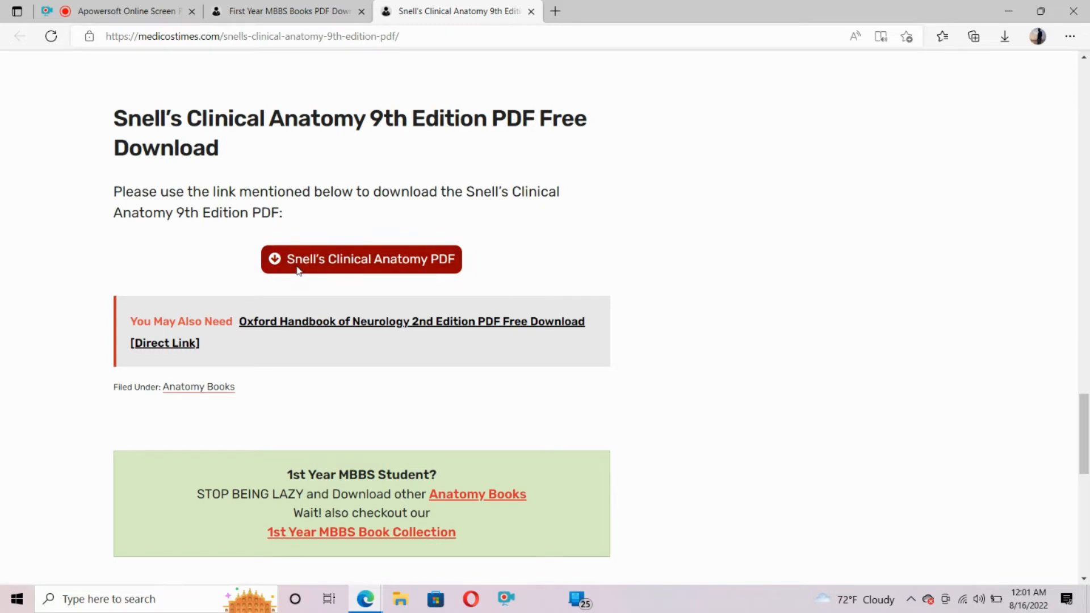
pyautogui.click(361, 259)
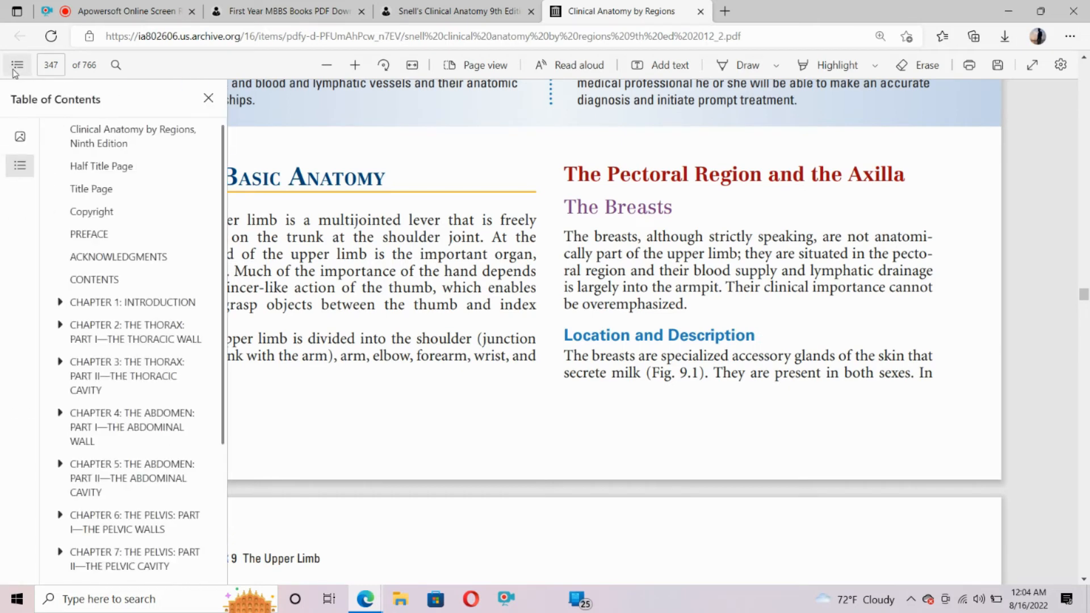
pyautogui.moveTo(117, 143)
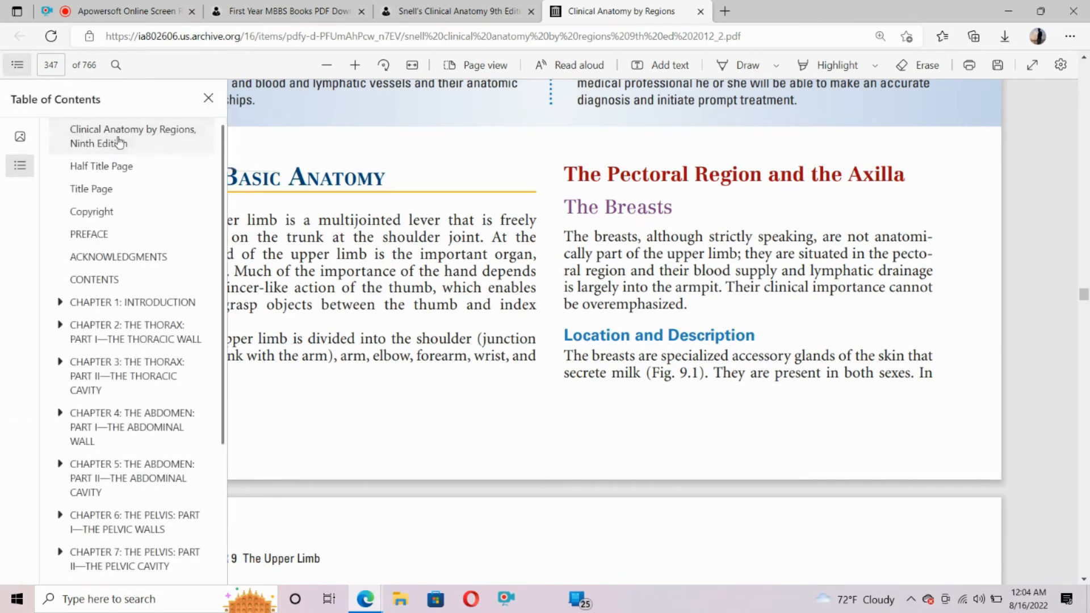
# - Navigate the PDF via its table of contents to Chapter 3 Thorax, then hide the contents panel
pyautogui.click(129, 136)
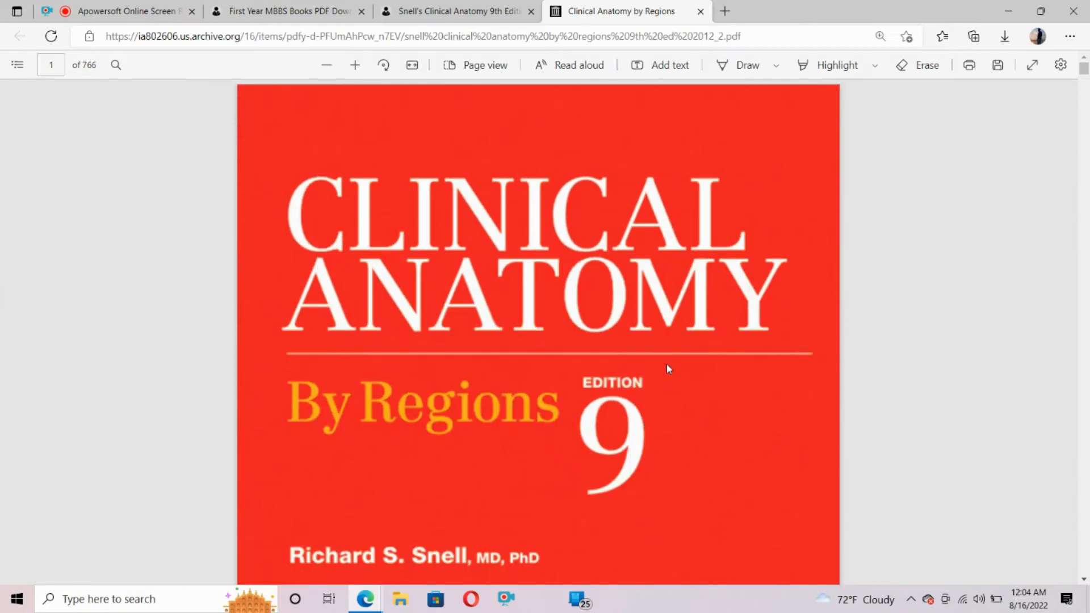
pyautogui.scroll(-3)
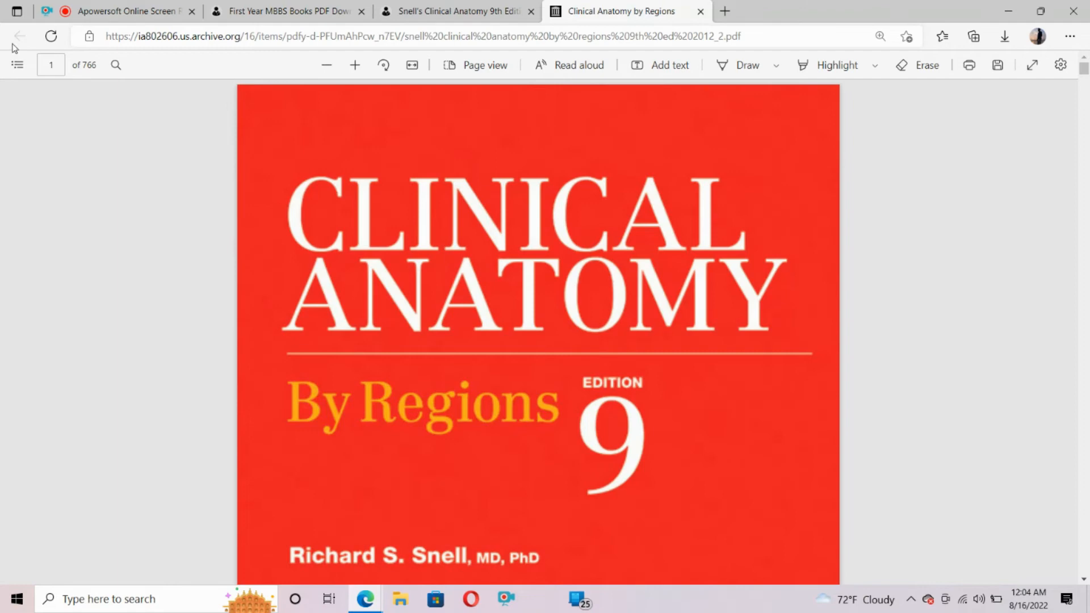
pyautogui.click(17, 65)
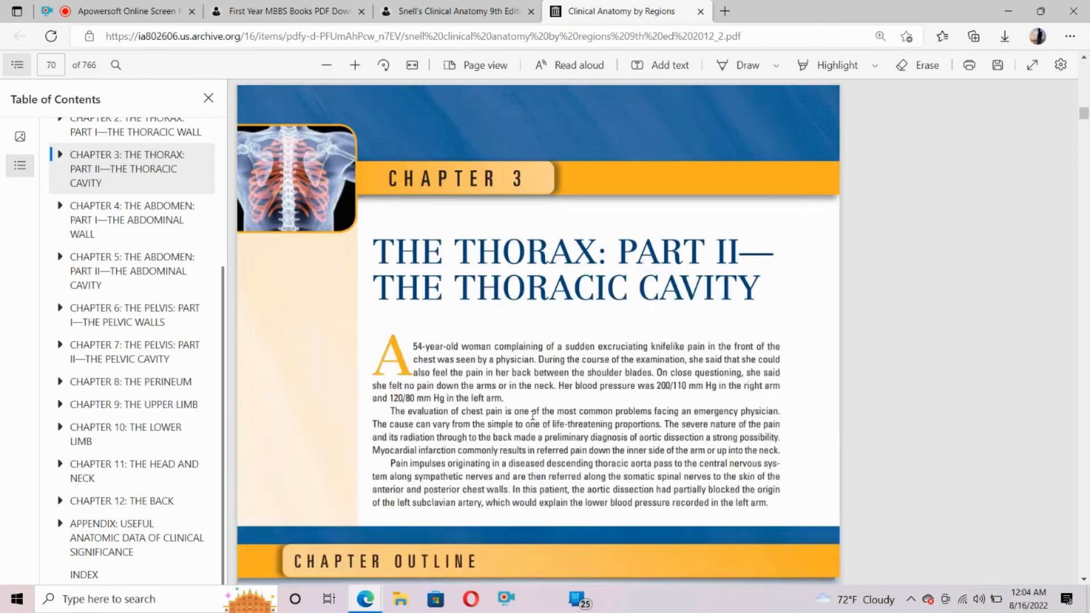
pyautogui.scroll(-3)
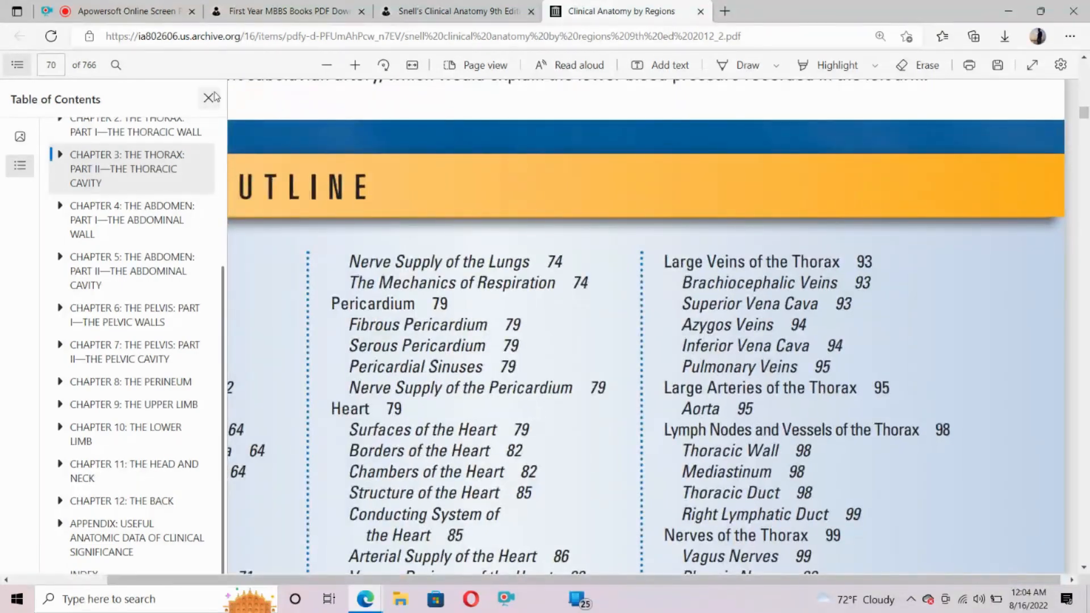
pyautogui.click(209, 97)
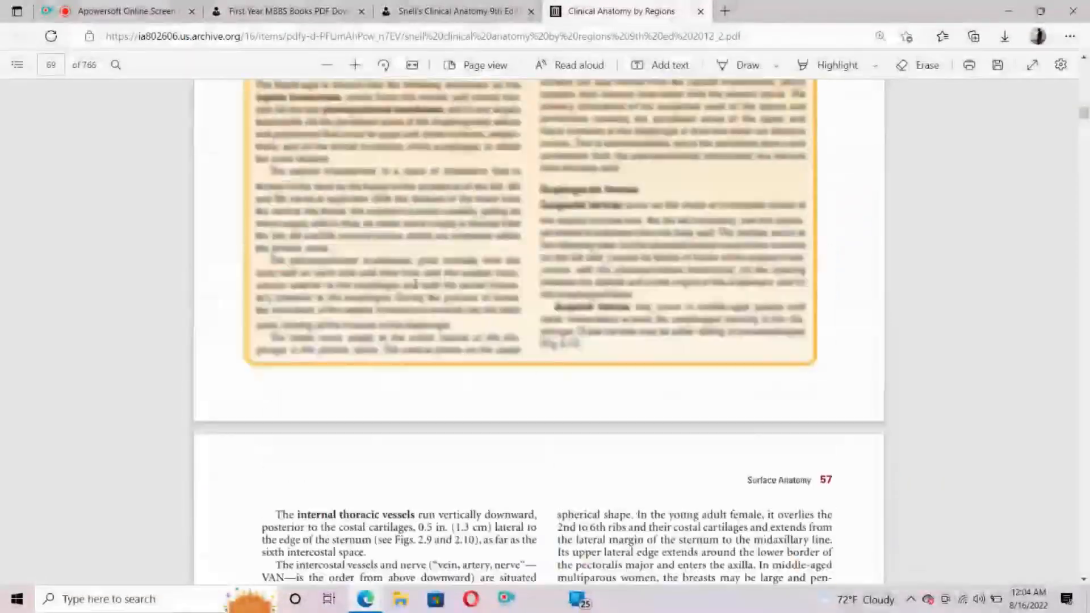